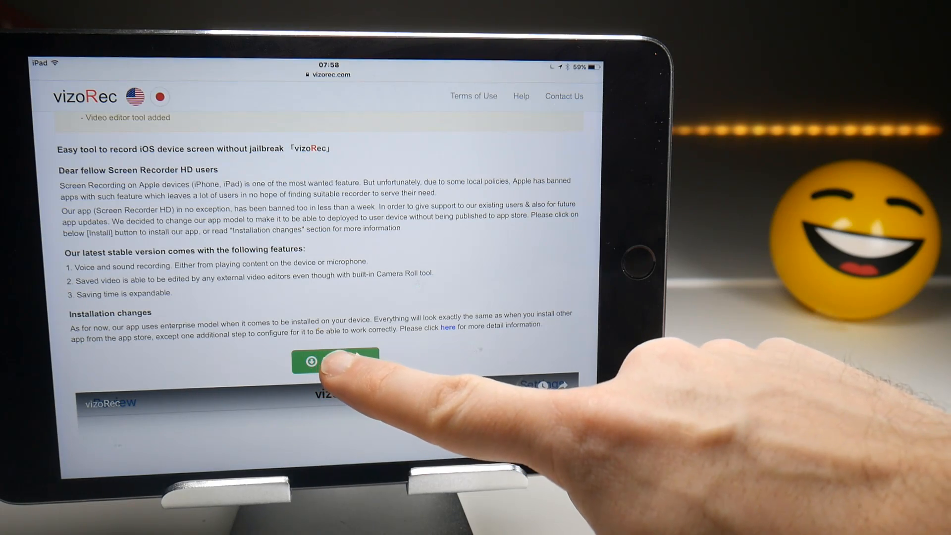
Step: Confirm the vizoRec install from vizorec.com and dismiss the untrusted-developer help popup
{"action": "left_click", "coordinate": [334, 360]}
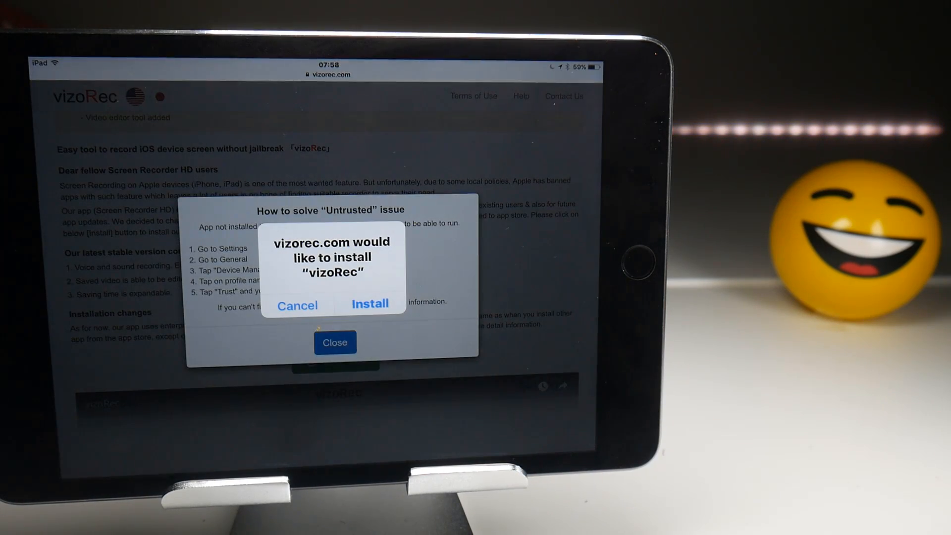
{"action": "left_click", "coordinate": [369, 304]}
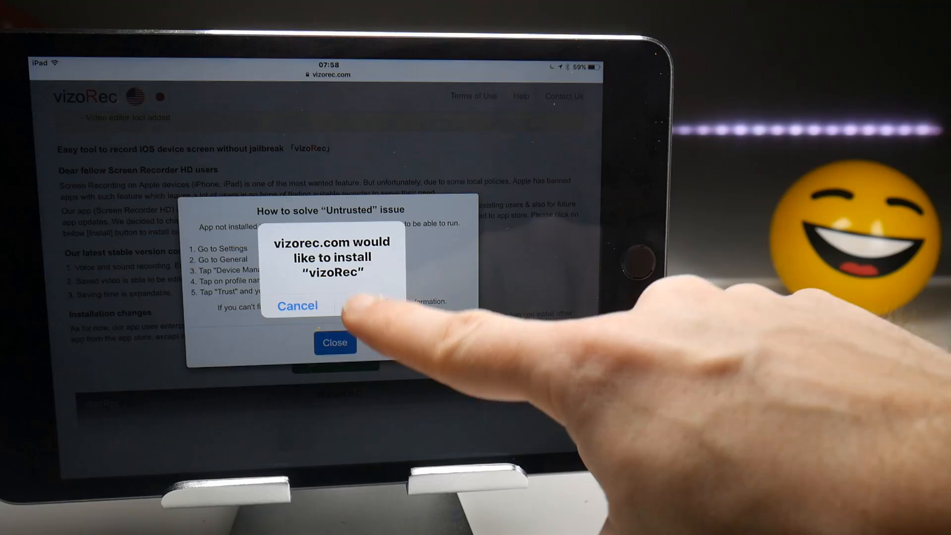
{"action": "left_click", "coordinate": [298, 306]}
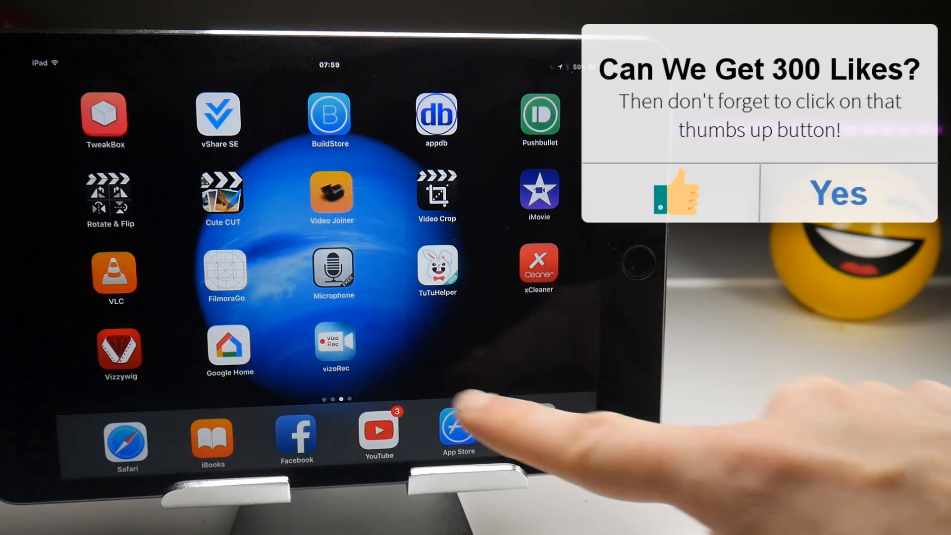
Step: In Profiles & Device Management, trust the enterprise developer VTM, K.K. and confirm
{"action": "left_click", "coordinate": [457, 431]}
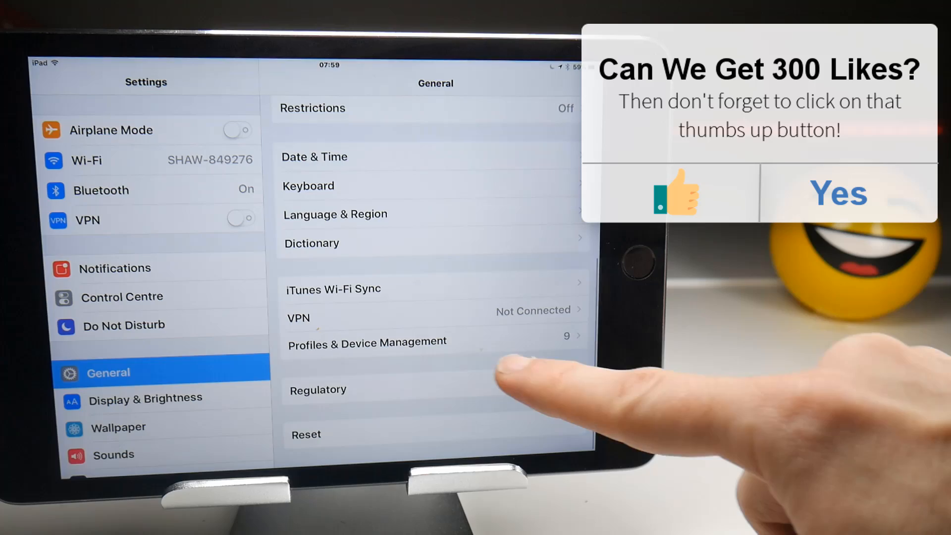
{"action": "left_click", "coordinate": [366, 341]}
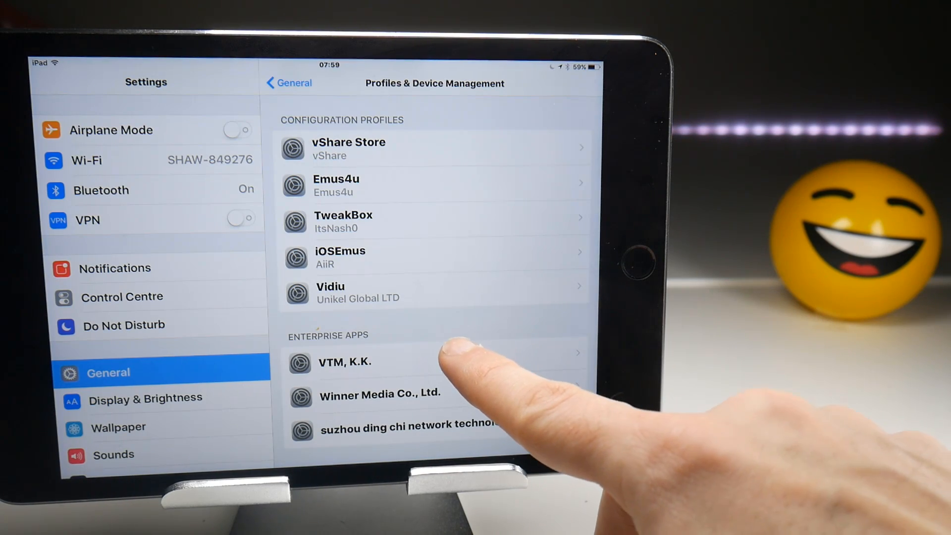
{"action": "left_click", "coordinate": [344, 361]}
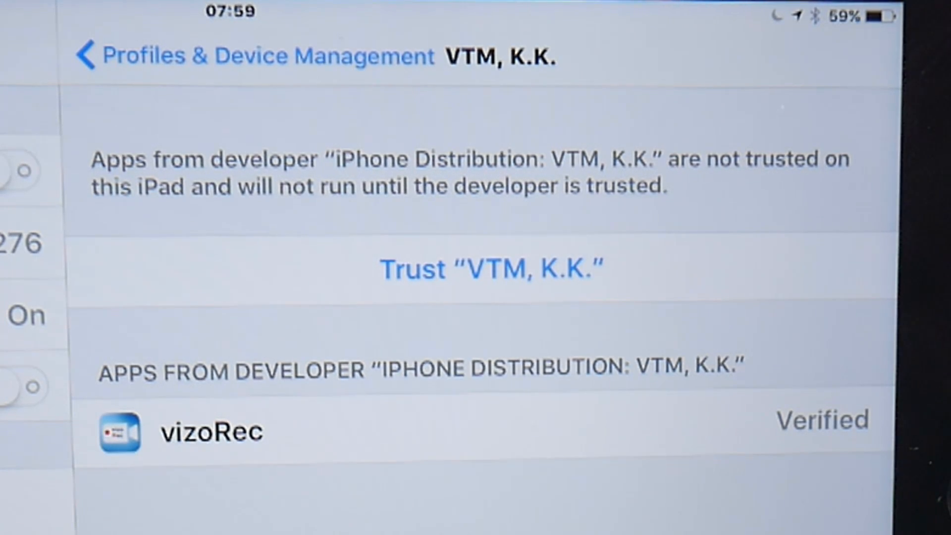
{"action": "left_click", "coordinate": [491, 269]}
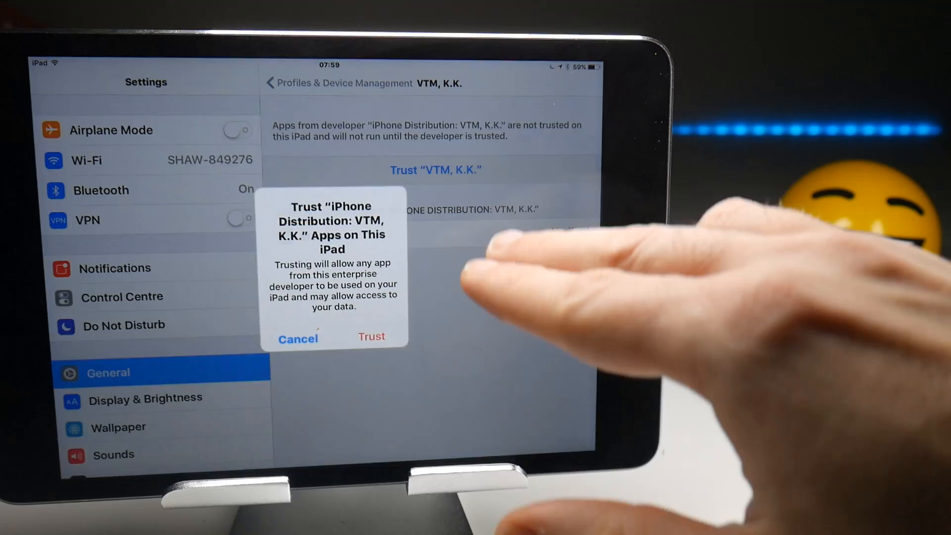
{"action": "left_click", "coordinate": [370, 337]}
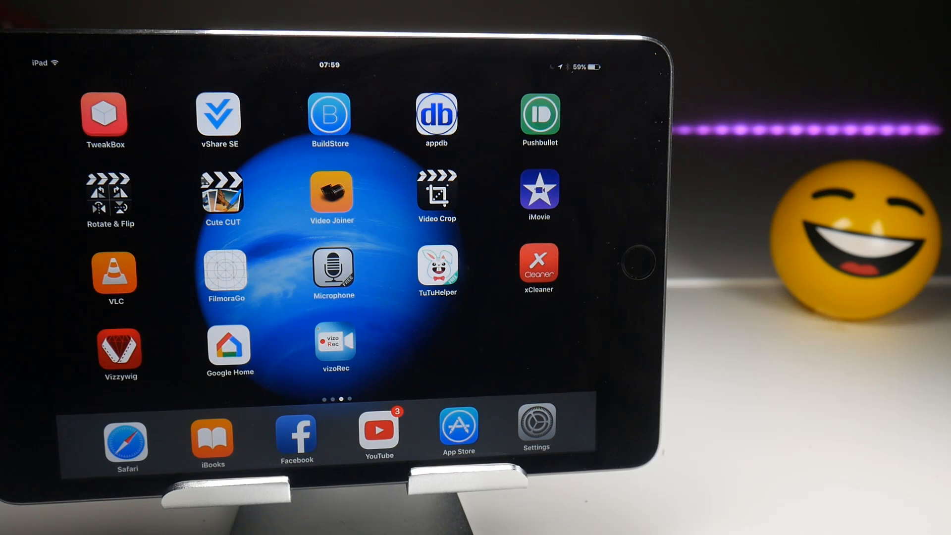
Step: Launch vizoRec and start an Add More ad from its settings showing 01:30 max length
{"action": "left_click", "coordinate": [333, 346]}
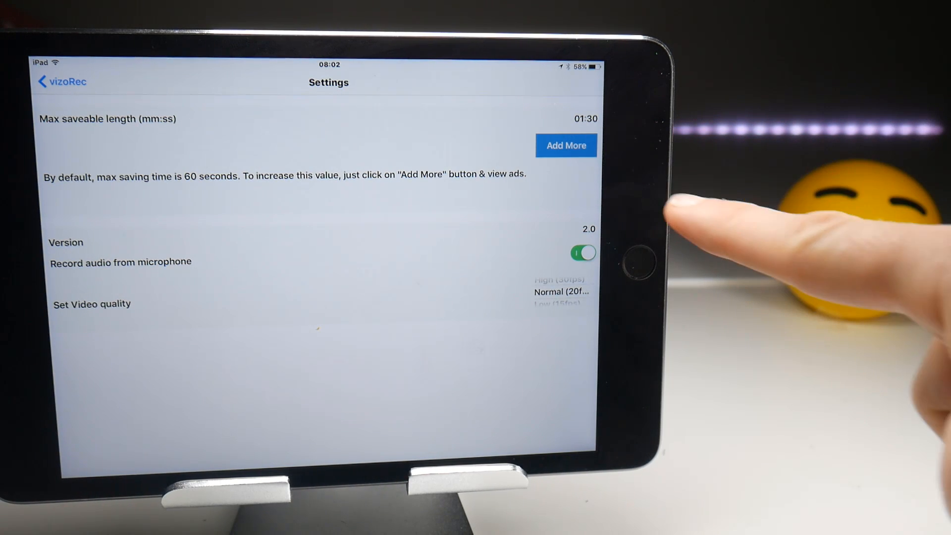
{"action": "left_click", "coordinate": [564, 145]}
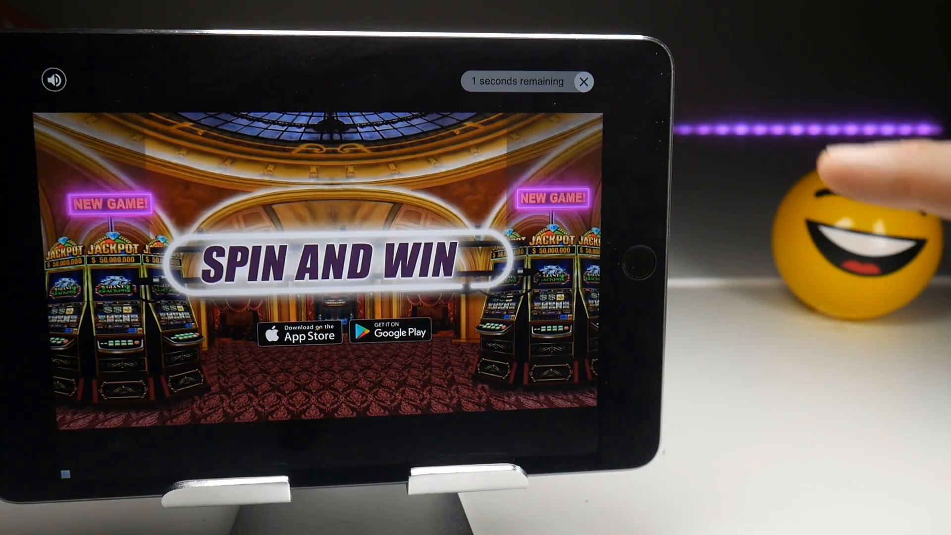
Step: Close the finished ad and casino App Store page, acknowledging the 30 seconds added to reach 02:00
{"action": "left_click", "coordinate": [583, 80]}
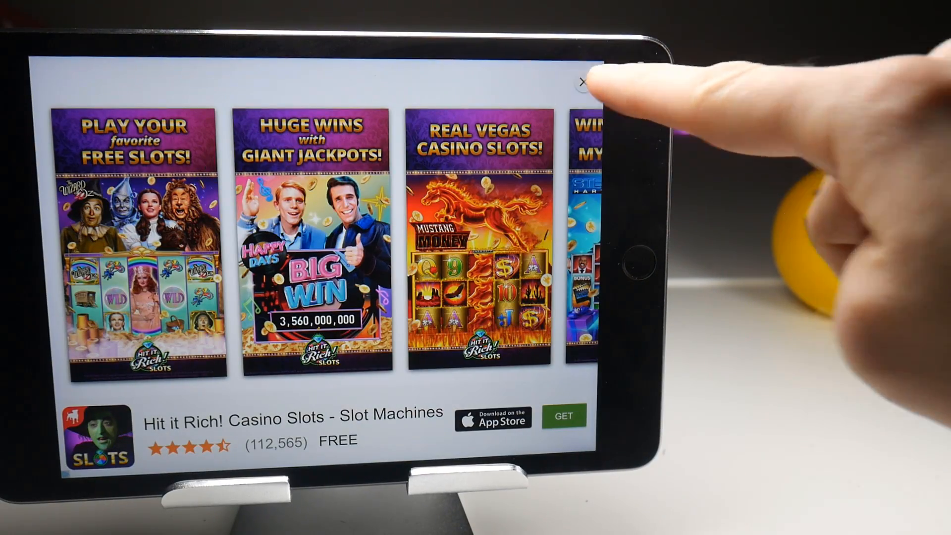
{"action": "left_click", "coordinate": [583, 80]}
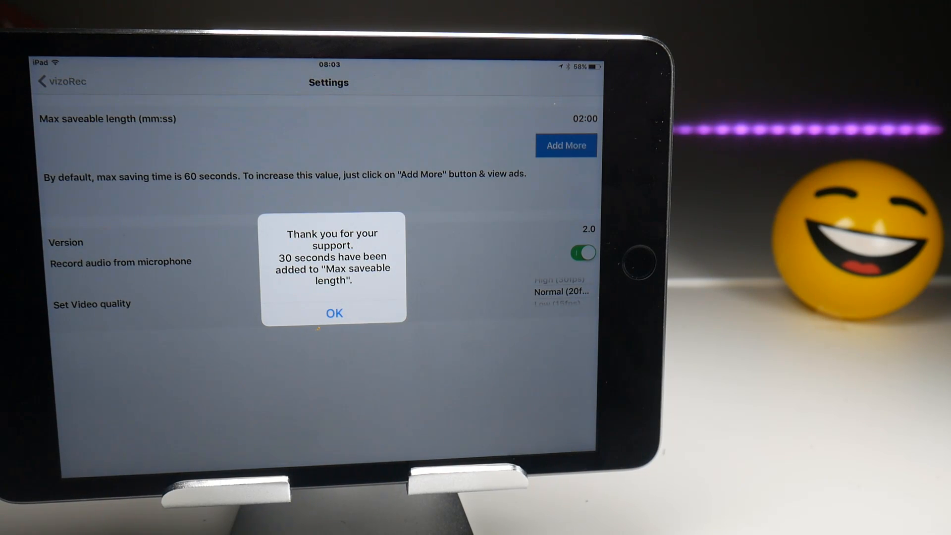
{"action": "left_click", "coordinate": [334, 313]}
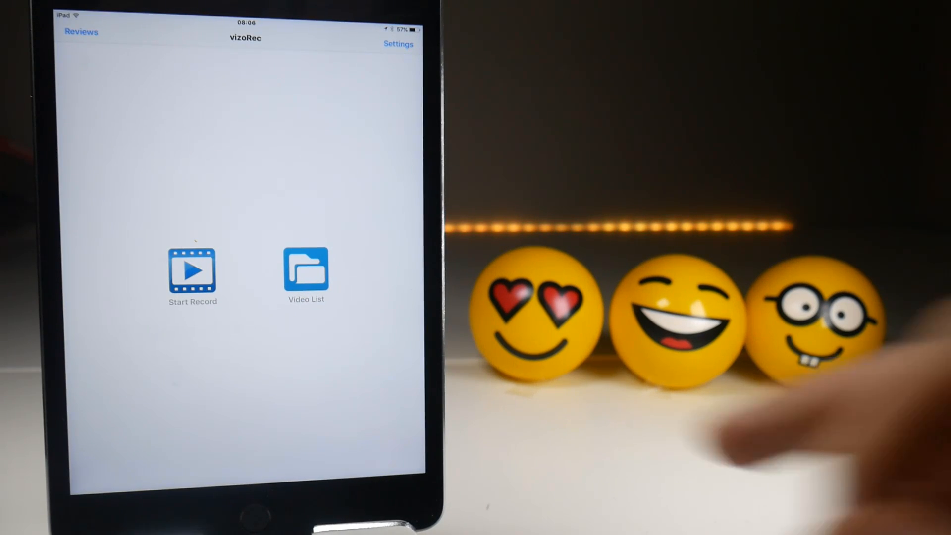
Step: Start a new vizoRec screen recording that keeps running outside the app
{"action": "left_click", "coordinate": [193, 273]}
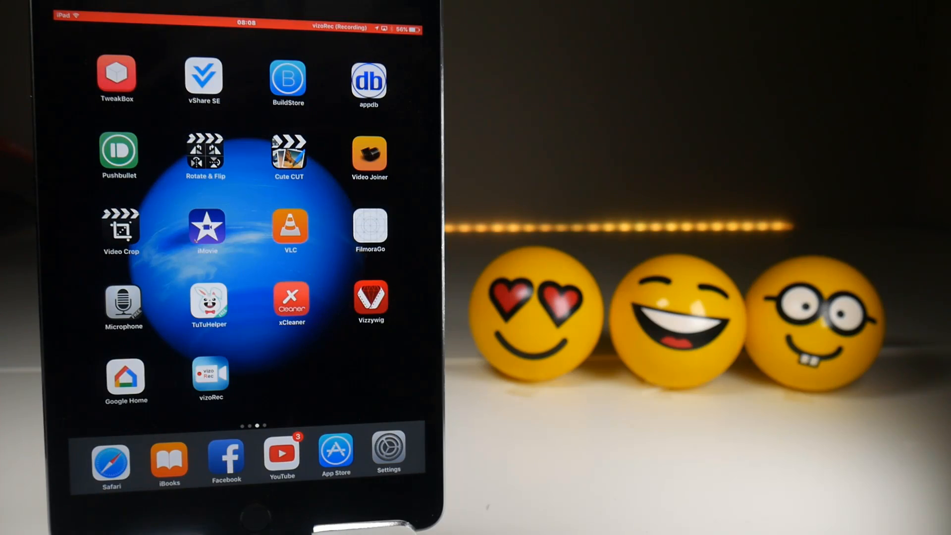
{"action": "left_click", "coordinate": [210, 377]}
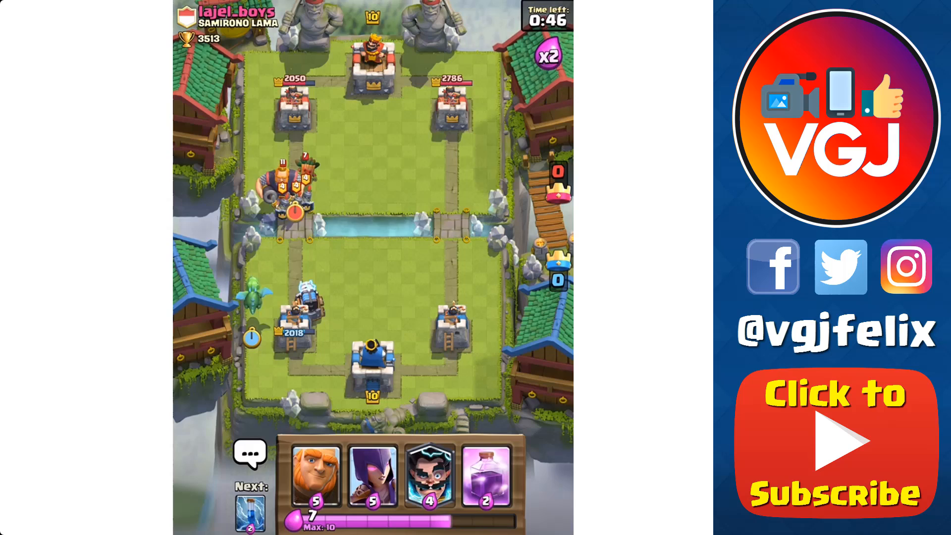
Step: Play a tower-battle card game match while vizoRec records the screen
{"action": "left_click", "coordinate": [371, 466]}
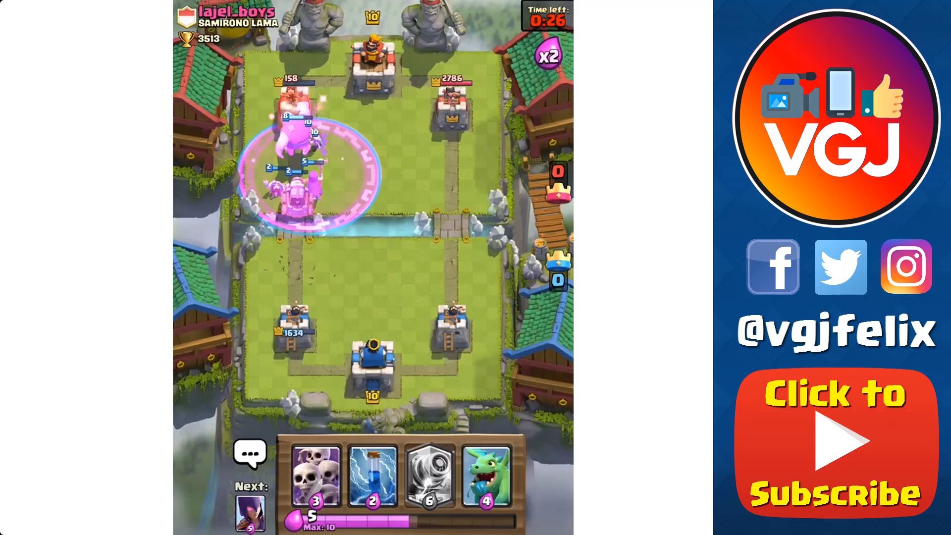
{"action": "left_click", "coordinate": [314, 476]}
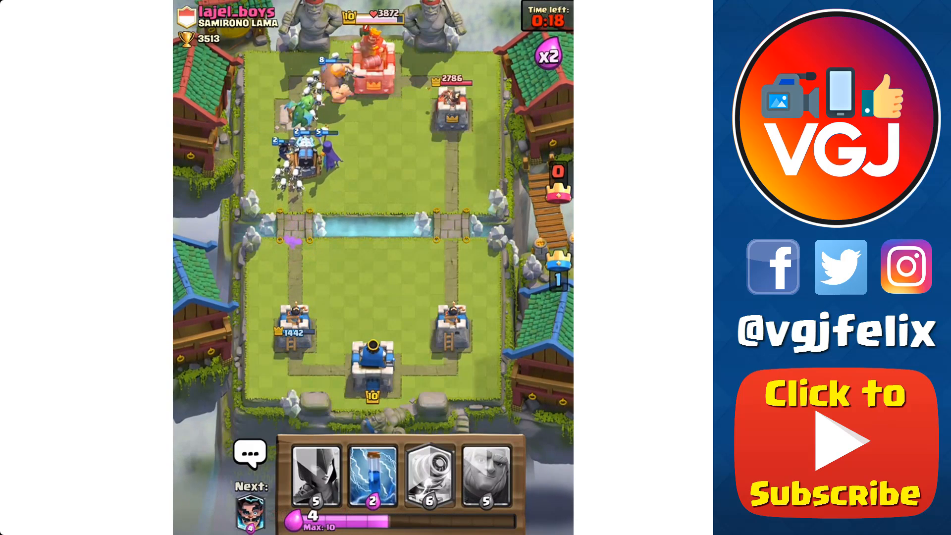
{"action": "left_click", "coordinate": [315, 477]}
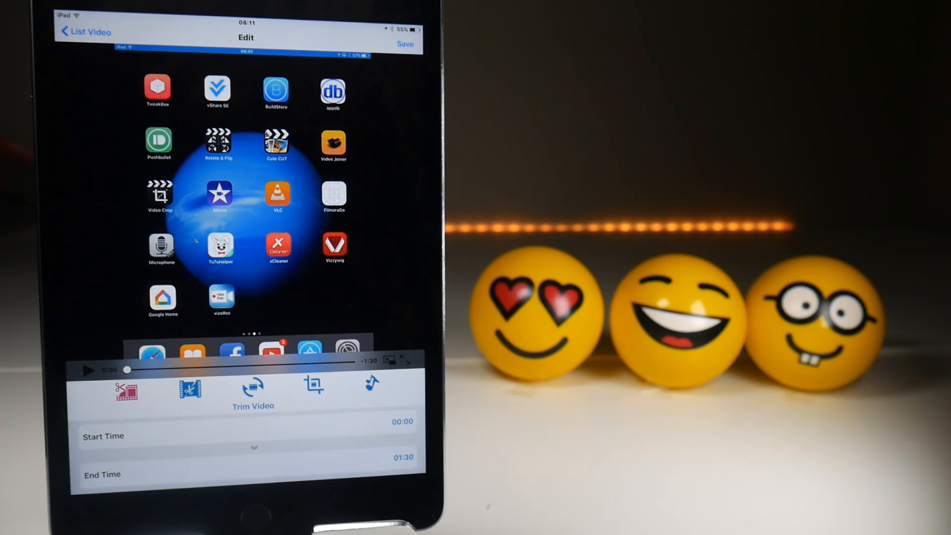
Step: Move the editor from trim to rotate, then to crop settings with X/Y 100, width 440, height 654
{"action": "left_click", "coordinate": [252, 386]}
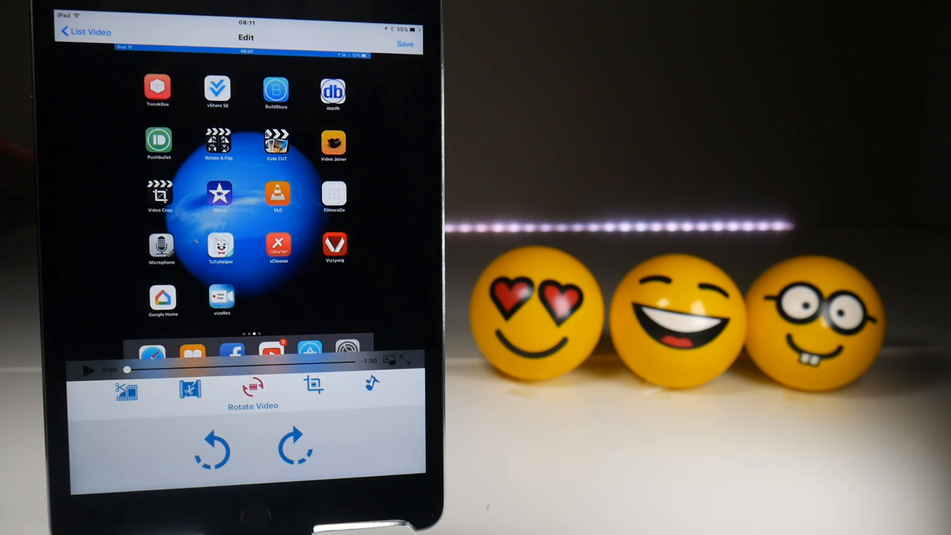
{"action": "left_click", "coordinate": [314, 386]}
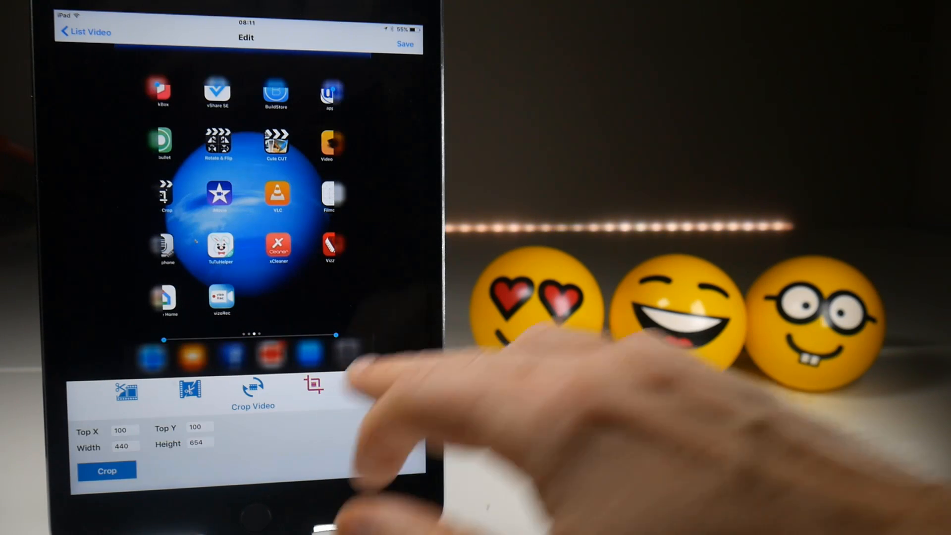